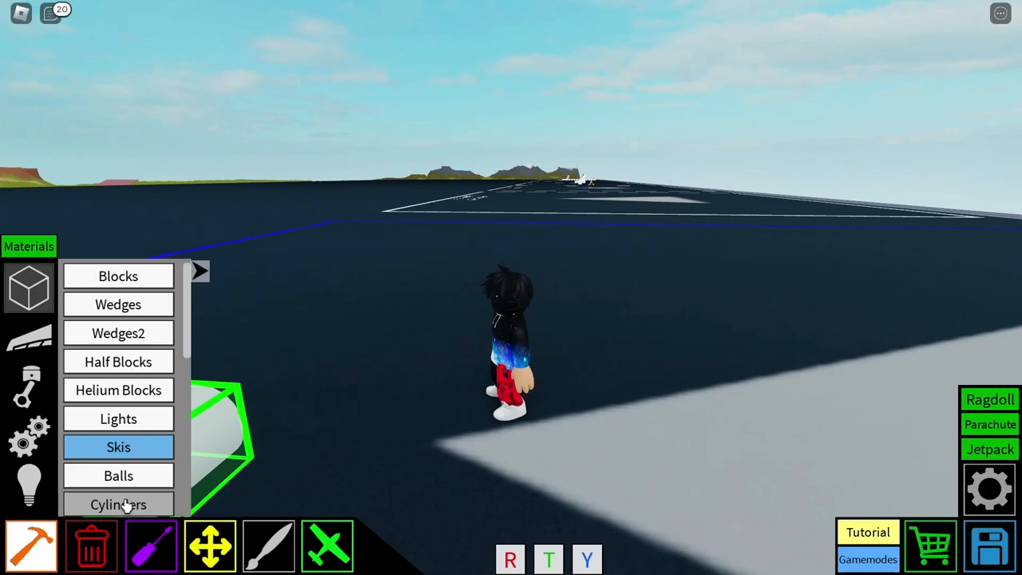
- Lay out white base pieces around the yellow centre piece to form the kart chassis
left_click(118, 505)
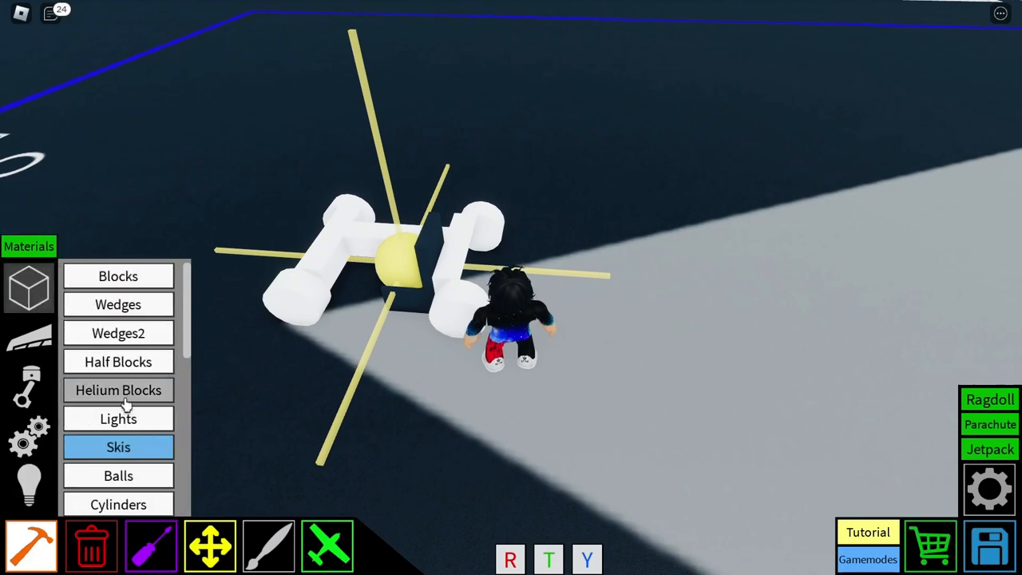
- Paint the kart body red (255,0,0) and add a Super Rocket Engine
left_click(118, 361)
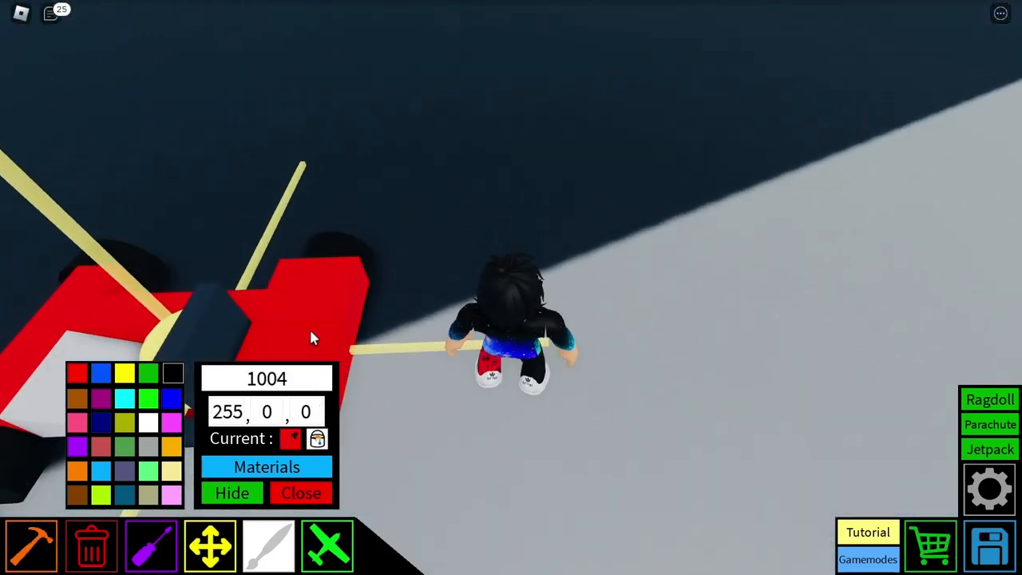
left_click(266, 466)
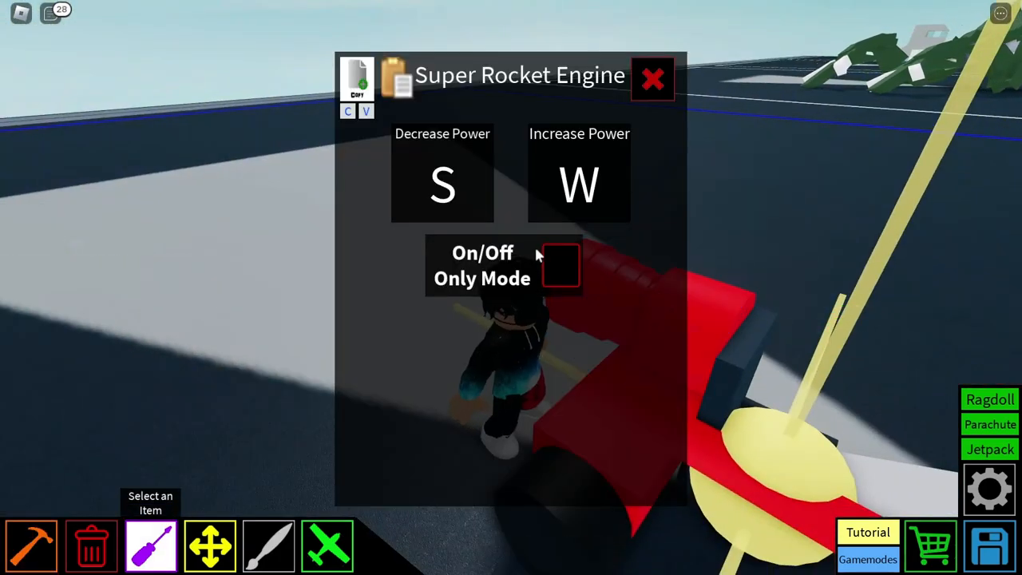
- Set the rocket engine to On/Off Only Mode and paint the front piece red
left_click(561, 265)
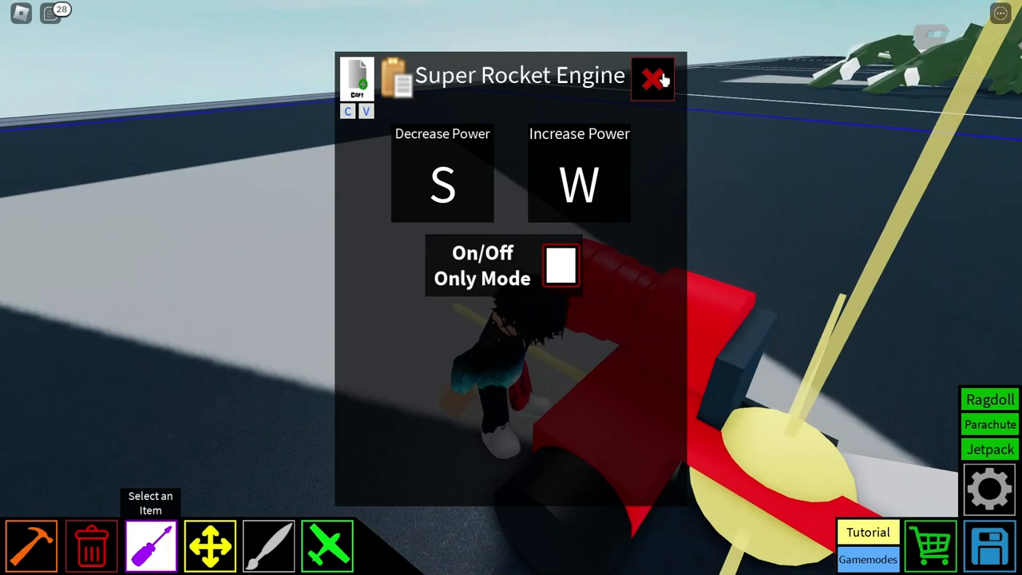
left_click(651, 80)
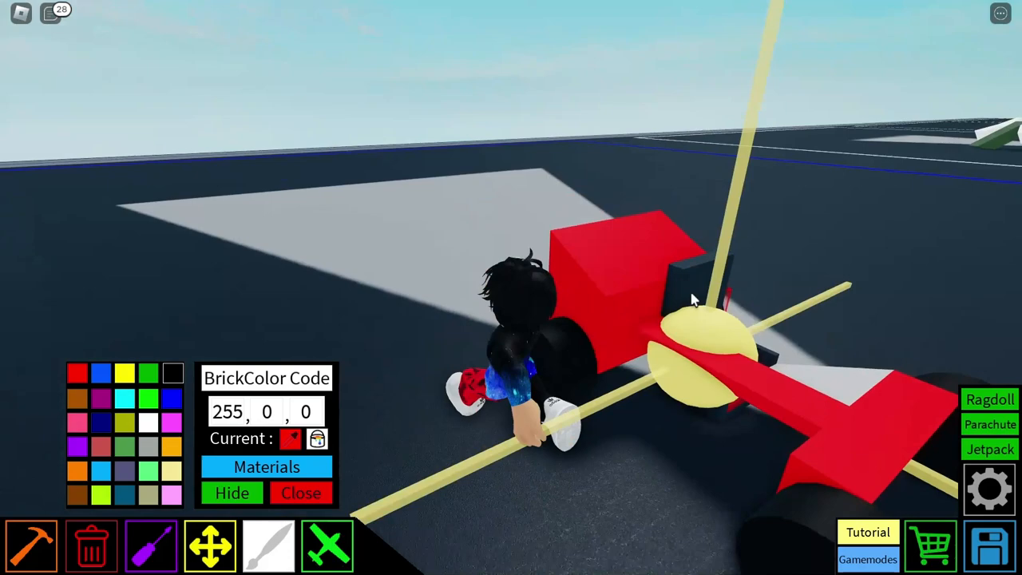
left_click(265, 466)
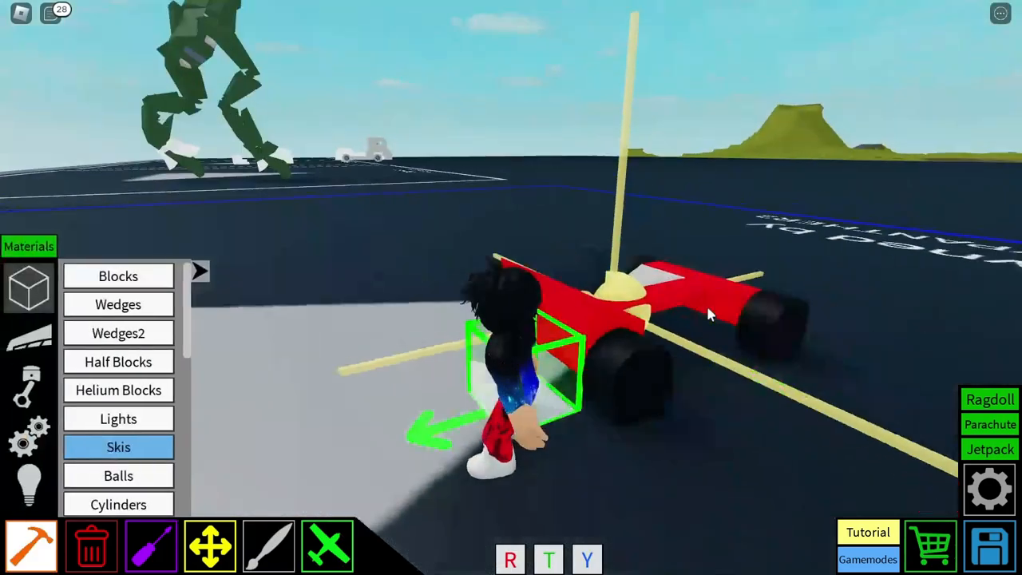
- Mount black wheels and Small Propeller Engines on the kart's sides from the Engines list
left_click(29, 387)
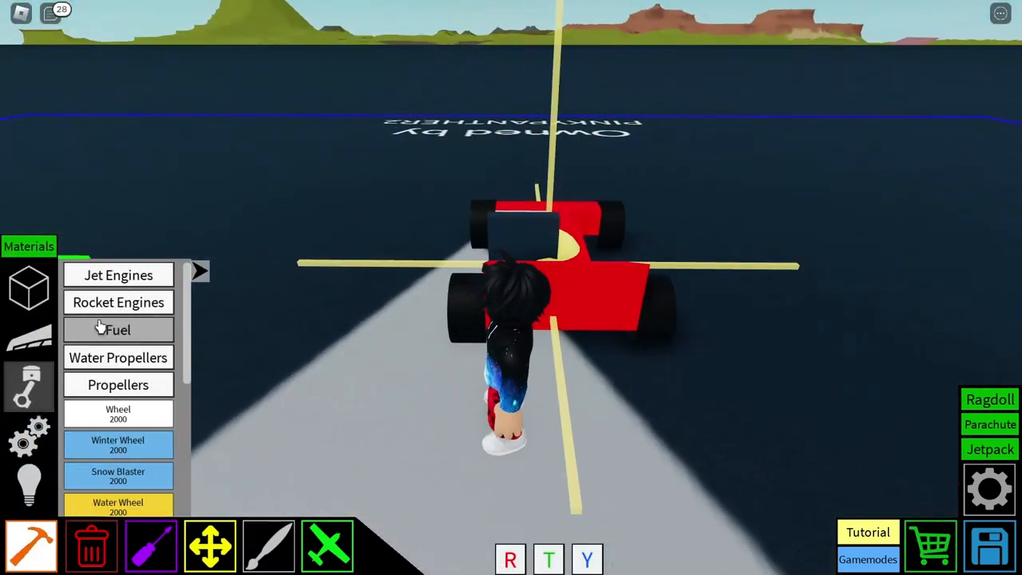
left_click(118, 384)
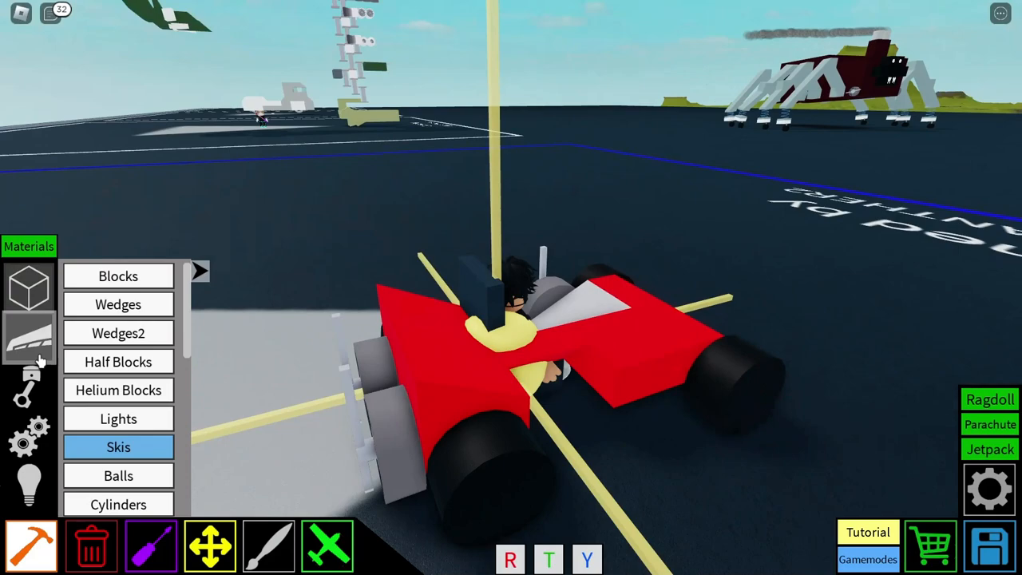
left_click(29, 388)
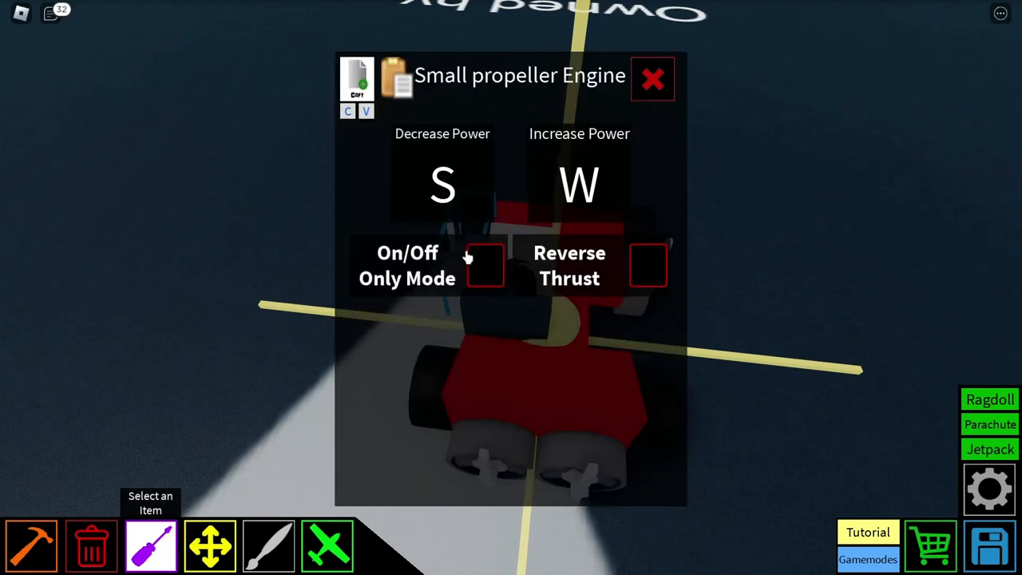
- Close the Small Propeller Engine panel, ready to delete the front red block
left_click(652, 78)
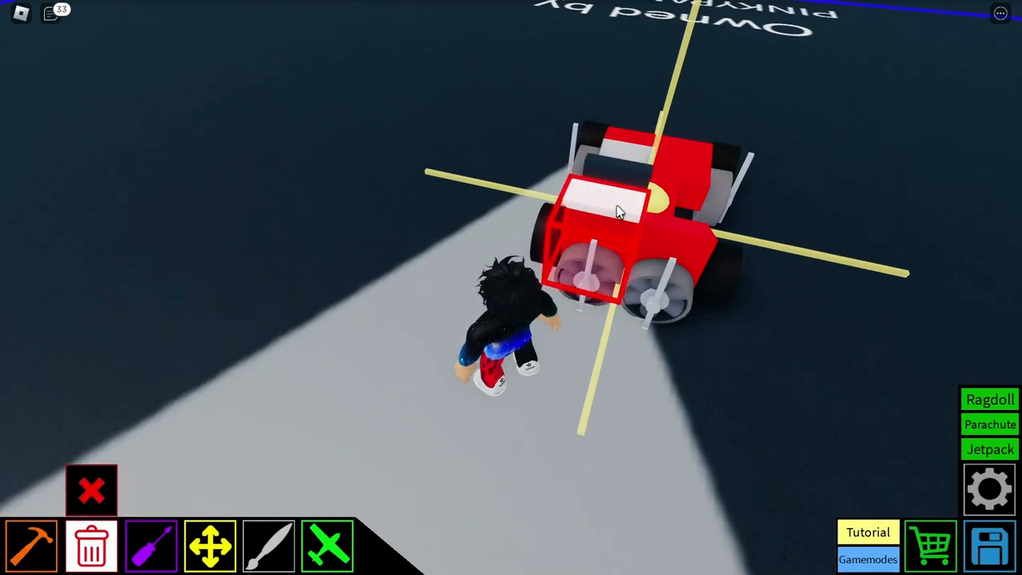
- Add a white half block to the rear and browse wing panels for the spoiler
left_click(32, 546)
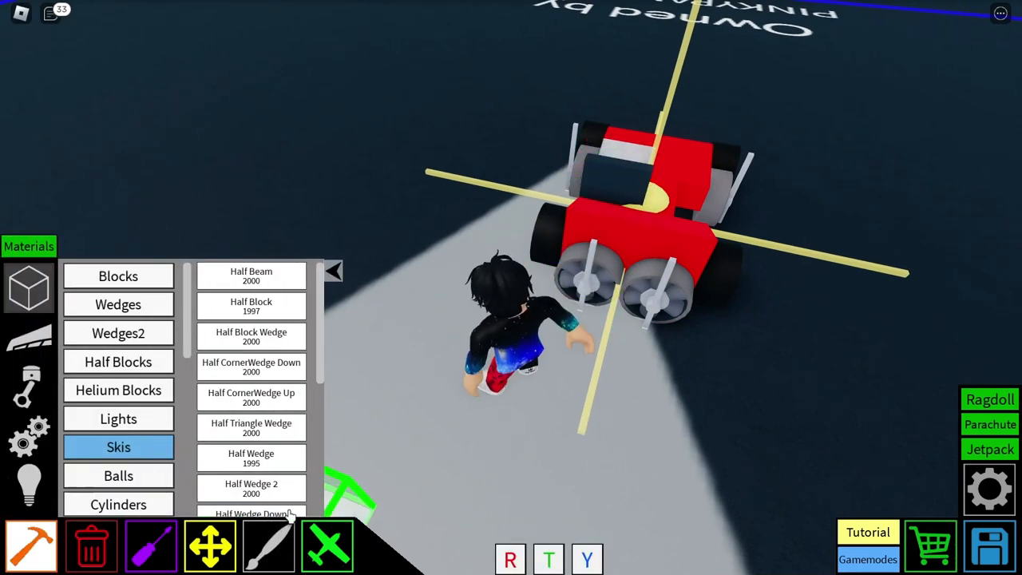
left_click(603, 232)
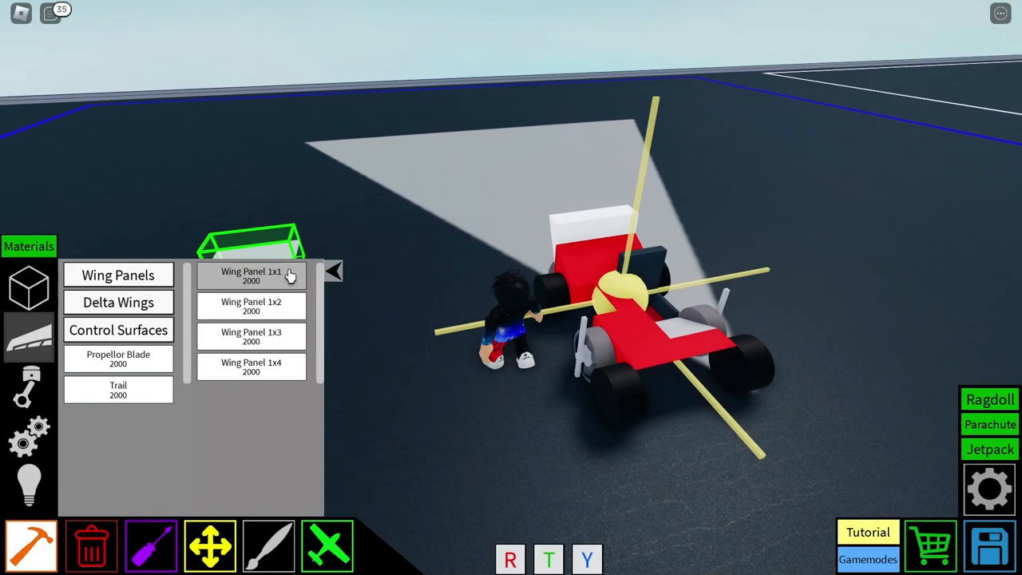
- Place a 1x1 wing panel as the rear spoiler, paint it red and exit build mode
left_click(251, 275)
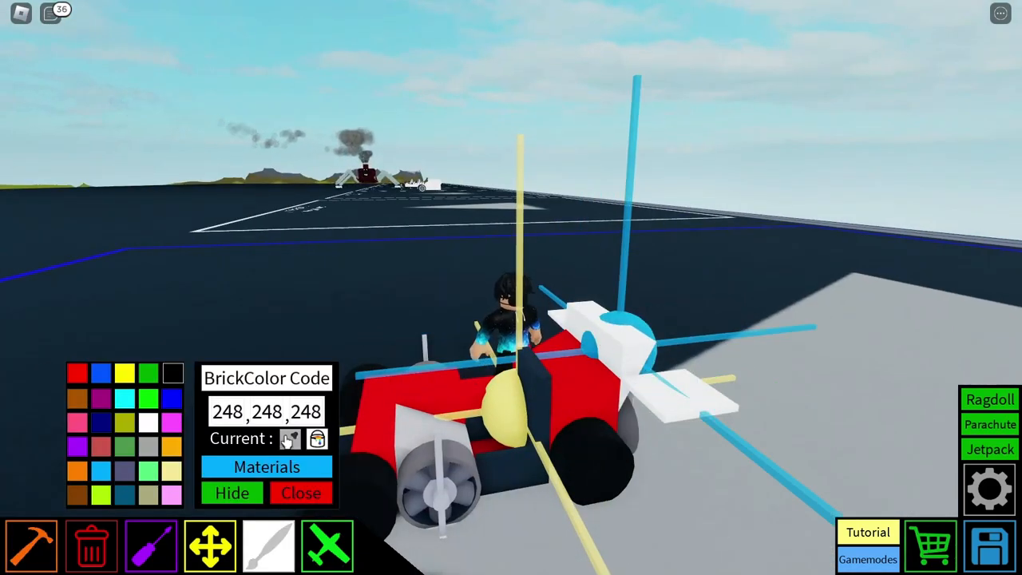
left_click(77, 374)
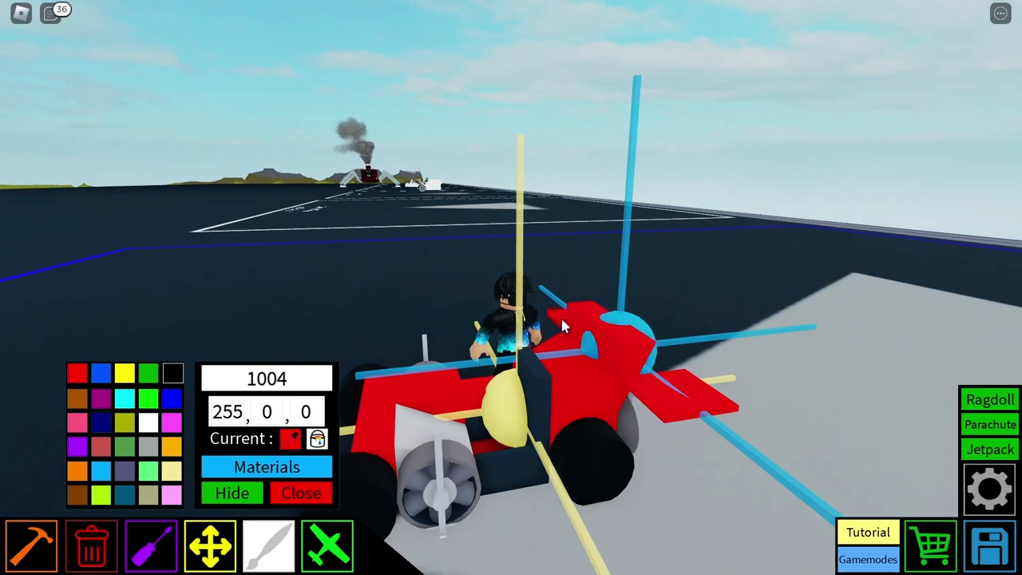
left_click(300, 492)
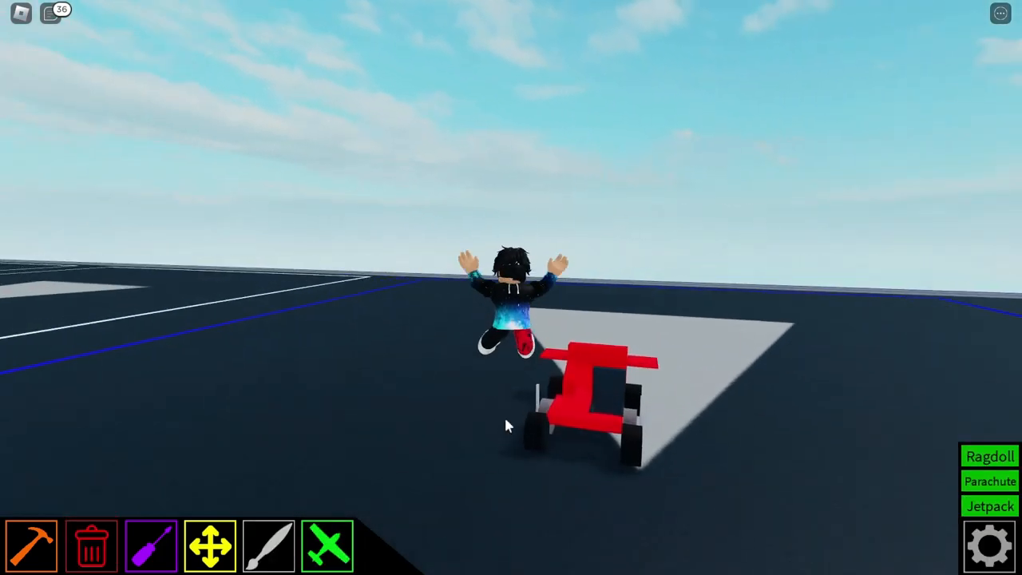